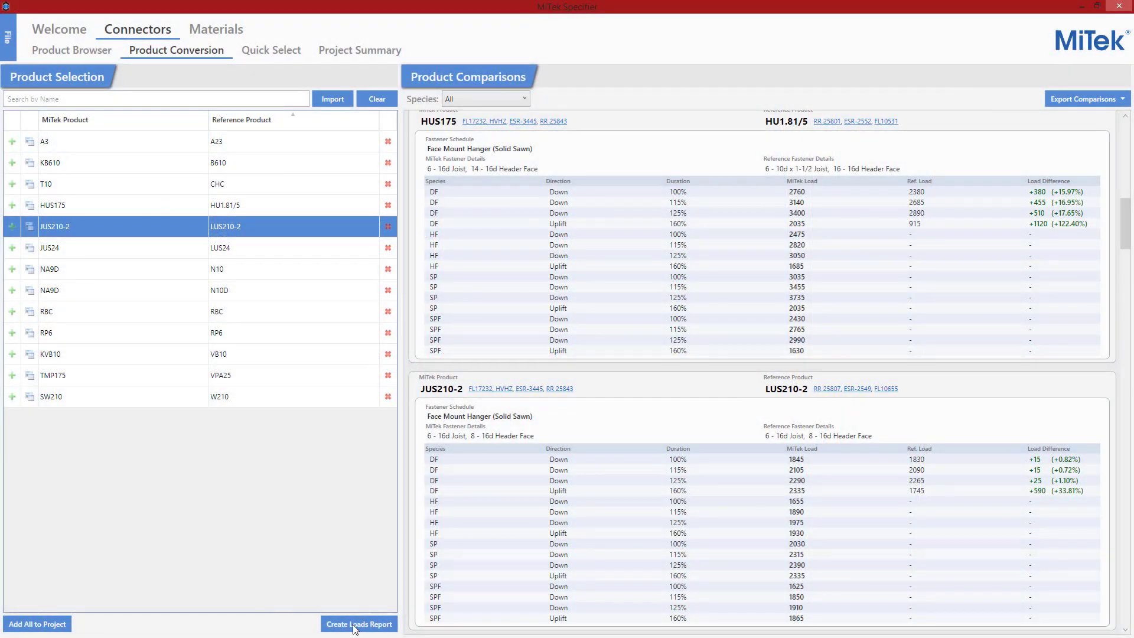
pyautogui.moveTo(358, 624)
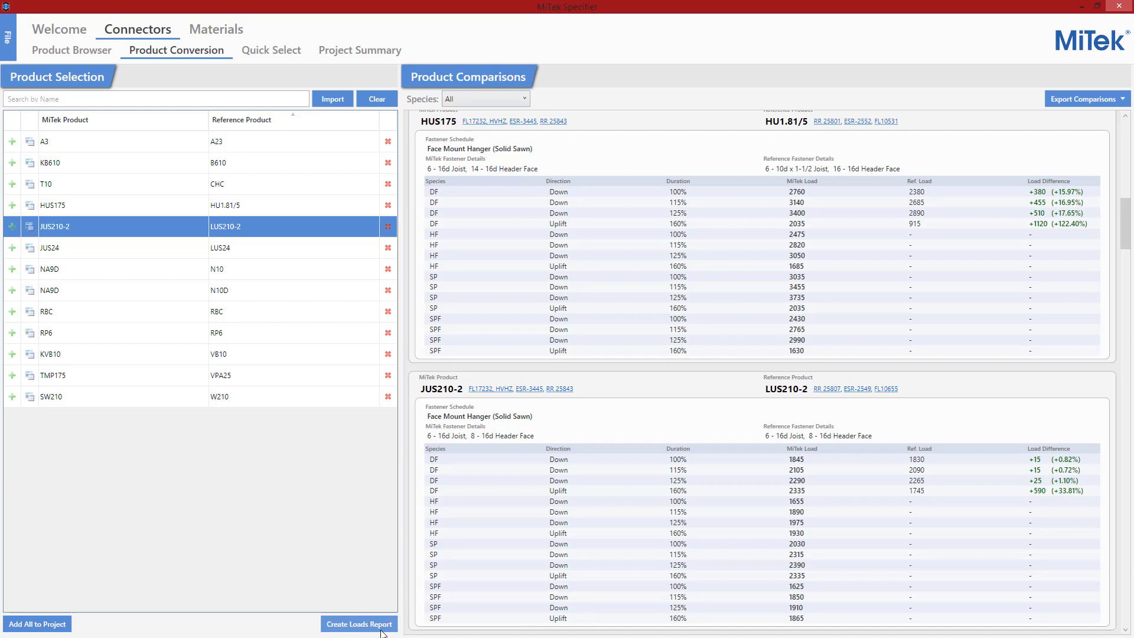
# Search 'lus' and add LUS26, browse the product catalogue, then return to Product Conversion.
pyautogui.write('lus')
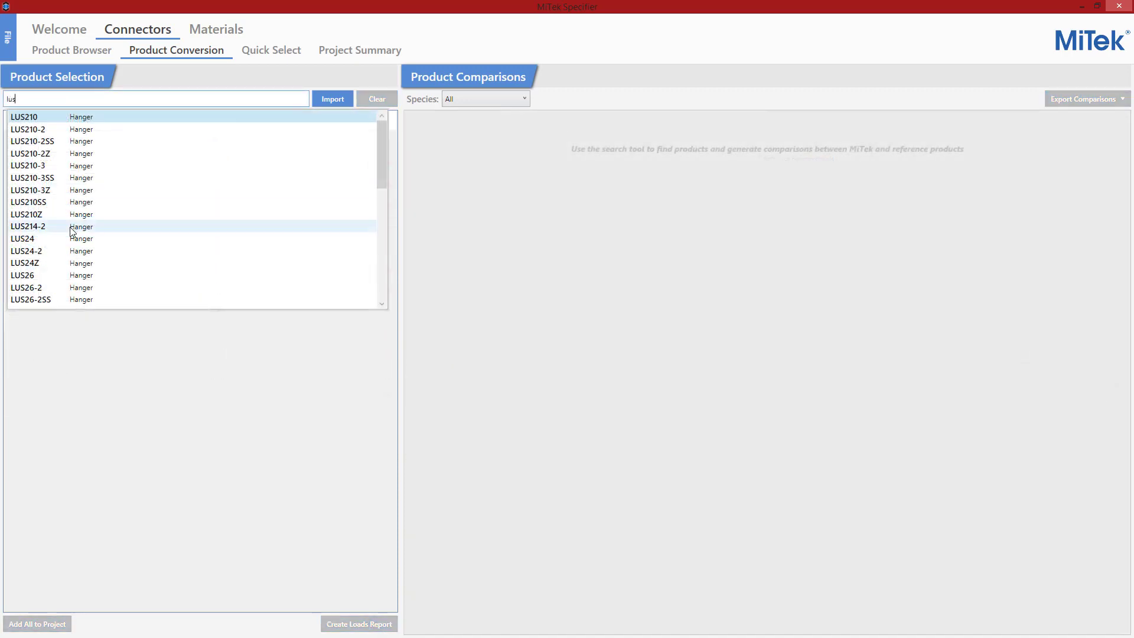
pyautogui.click(44, 275)
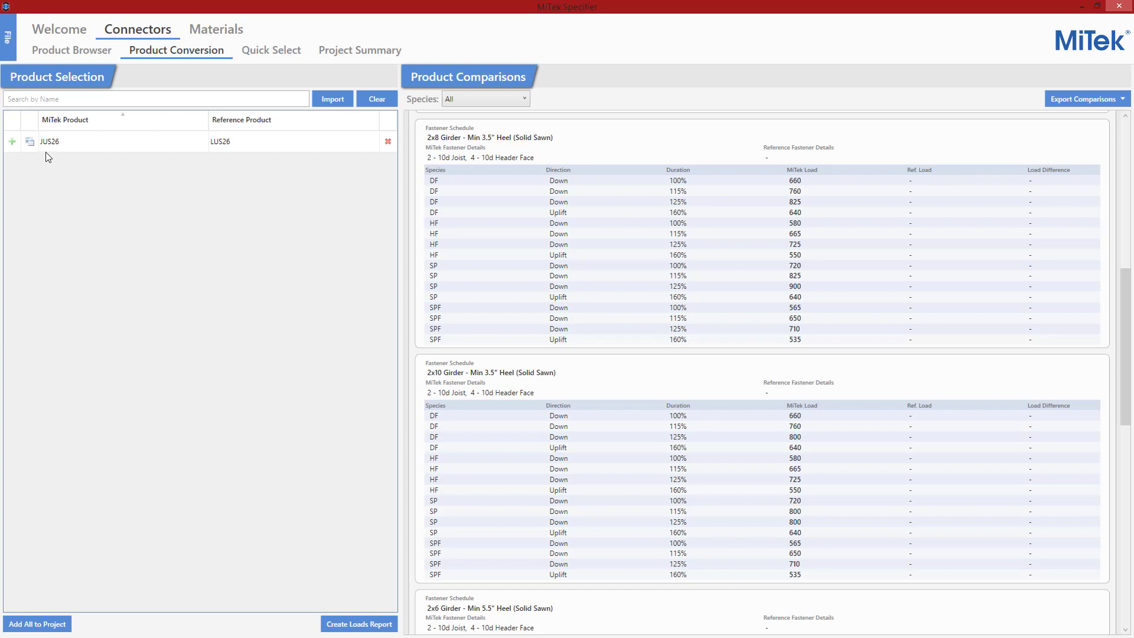
pyautogui.click(71, 50)
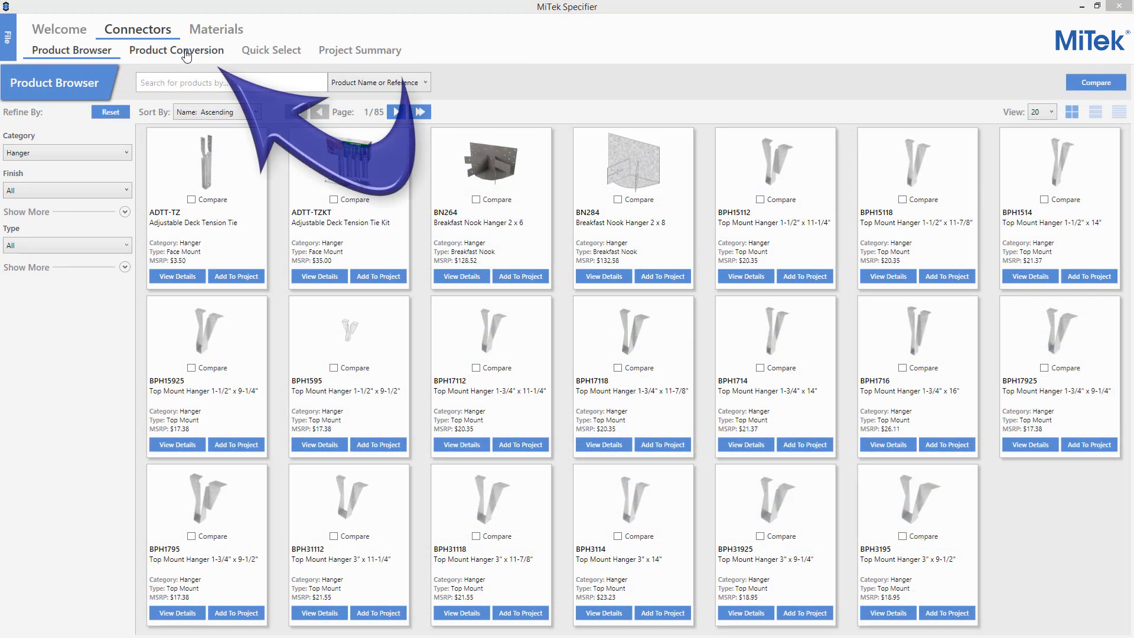
pyautogui.click(176, 50)
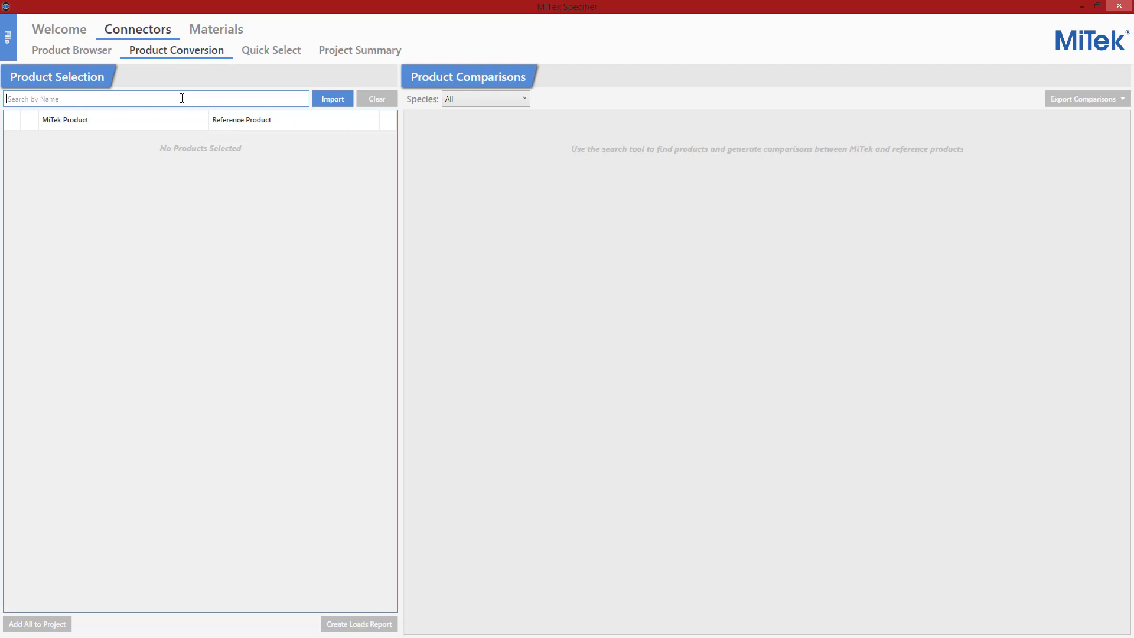
# Search 'jus26' then 'lus' and add JUS210-2 for comparison with LUS210-2.
pyautogui.write('jus')
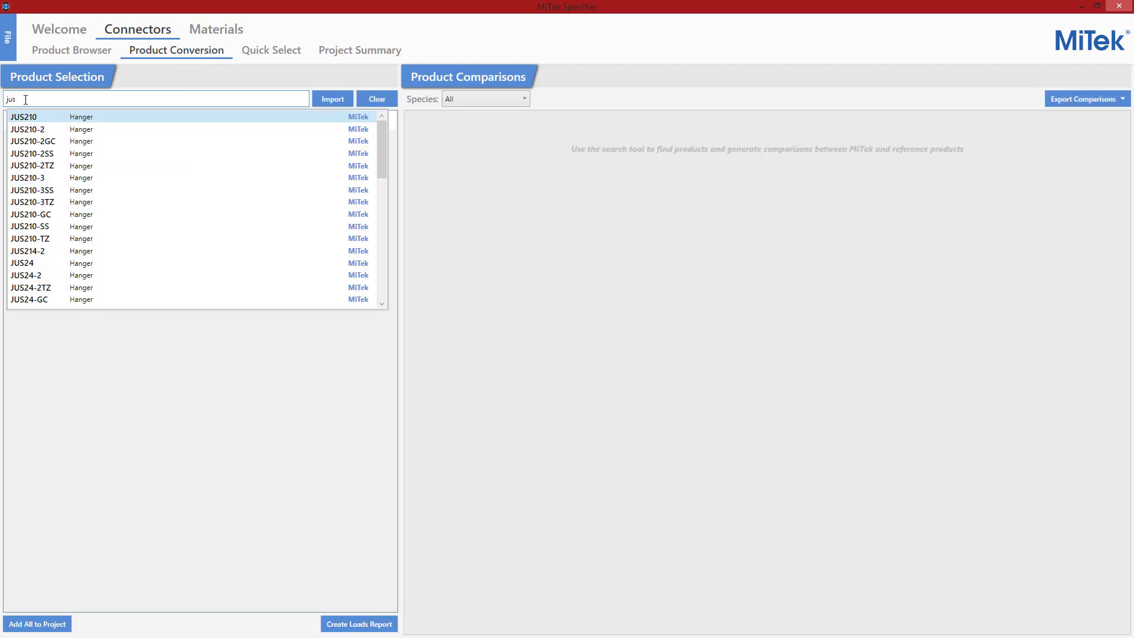
pyautogui.write('26')
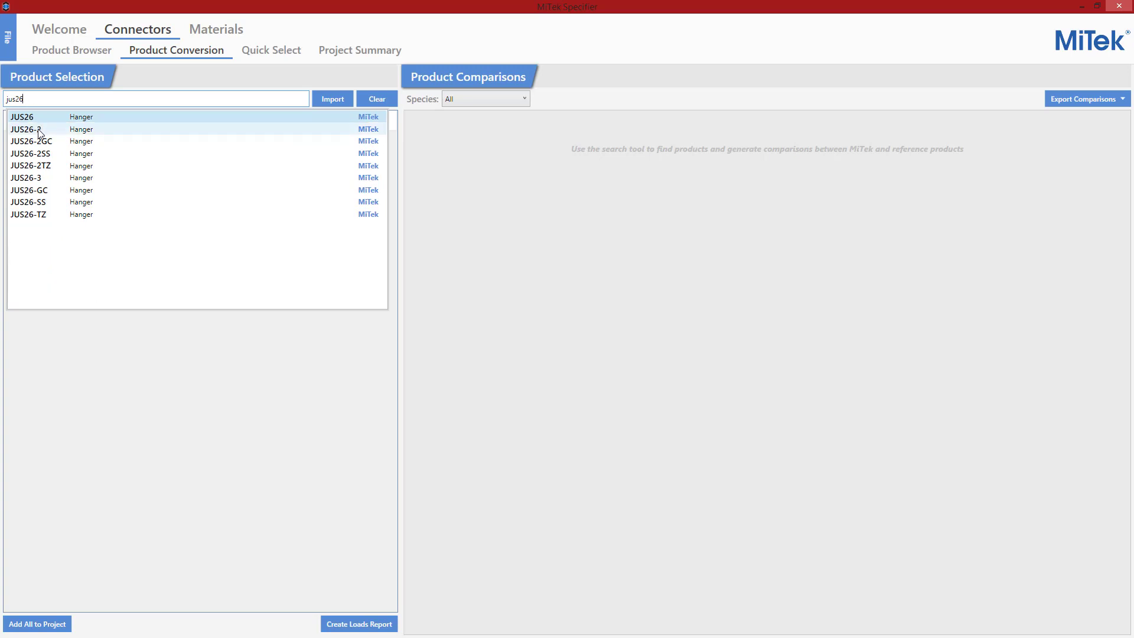
pyautogui.moveTo(52, 134)
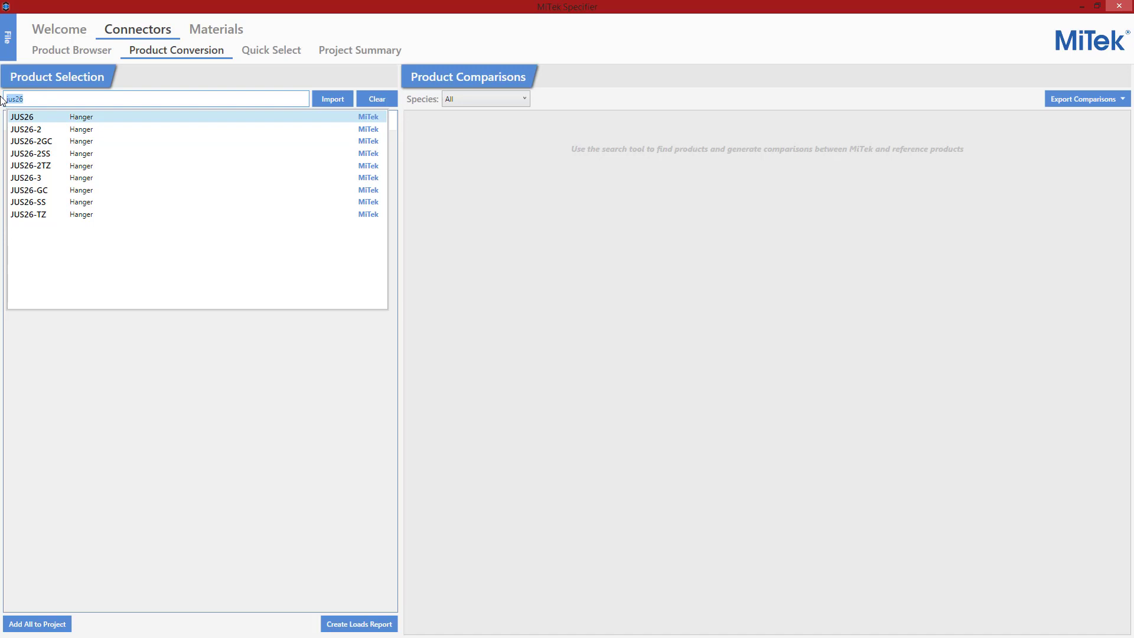
pyautogui.write('lus')
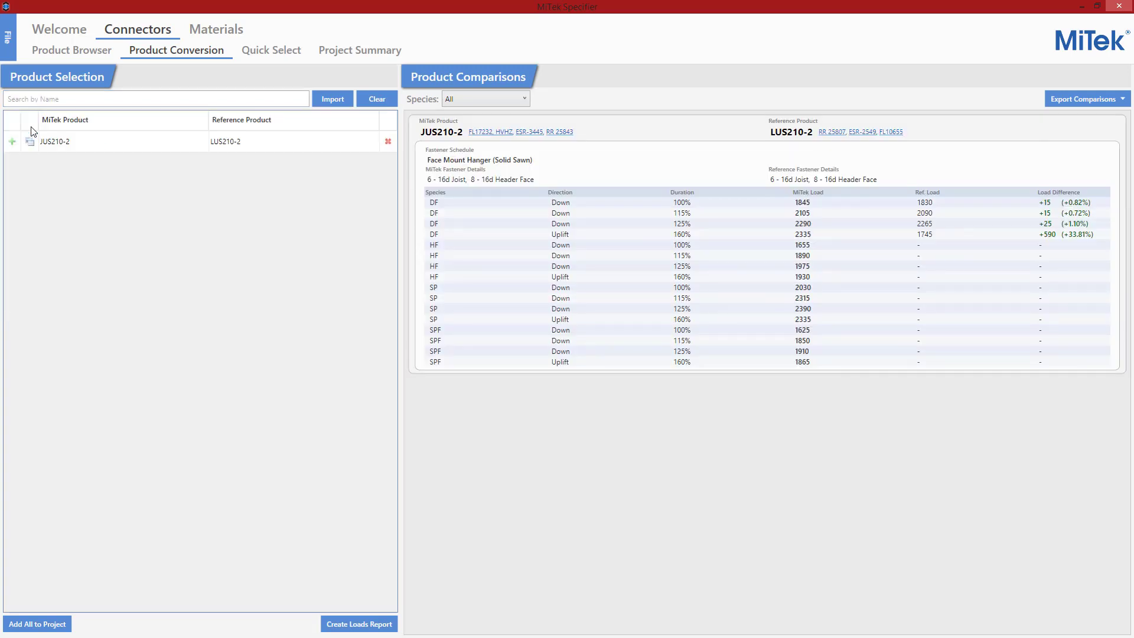
pyautogui.moveTo(58, 147)
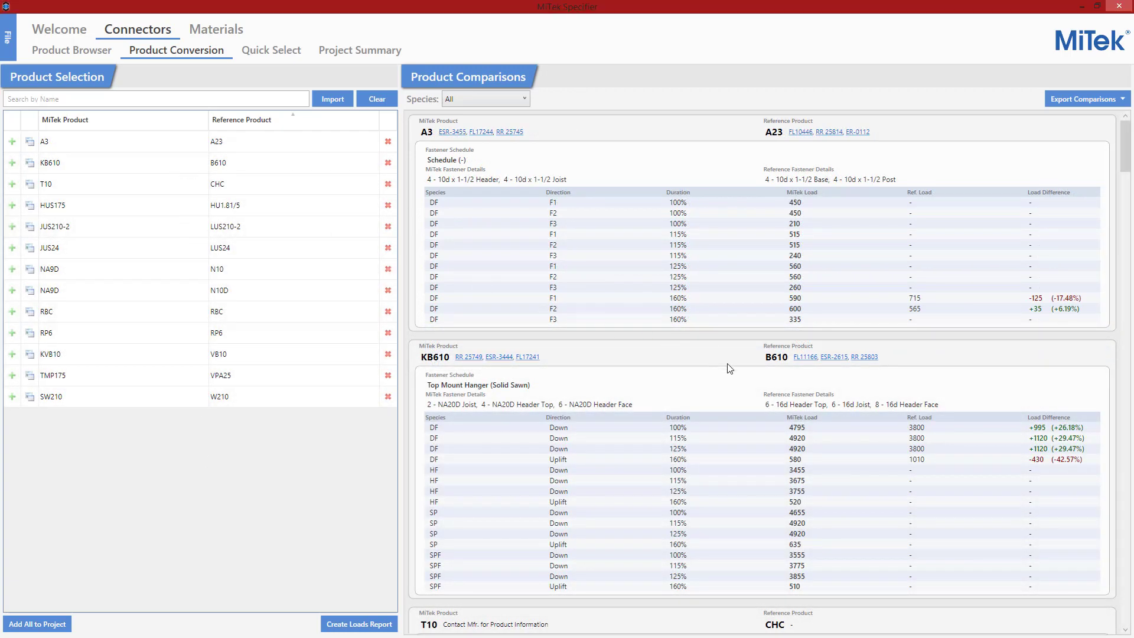
# Scroll the Product Comparisons panel down to the JUS210-2 entry and back.
pyautogui.scroll(-3)
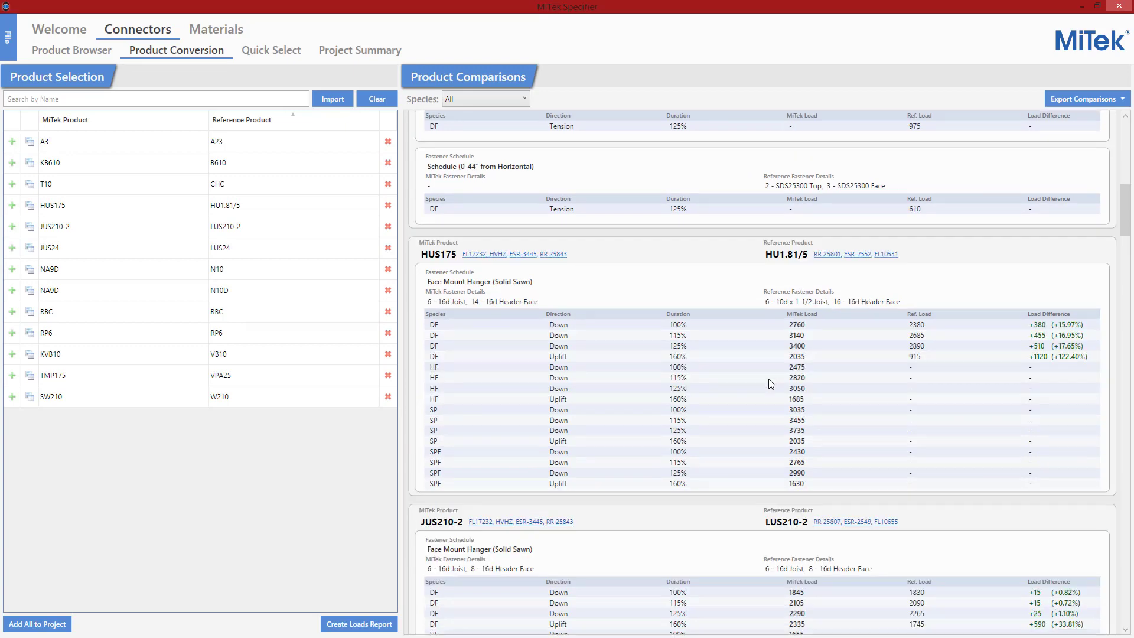
pyautogui.scroll(3)
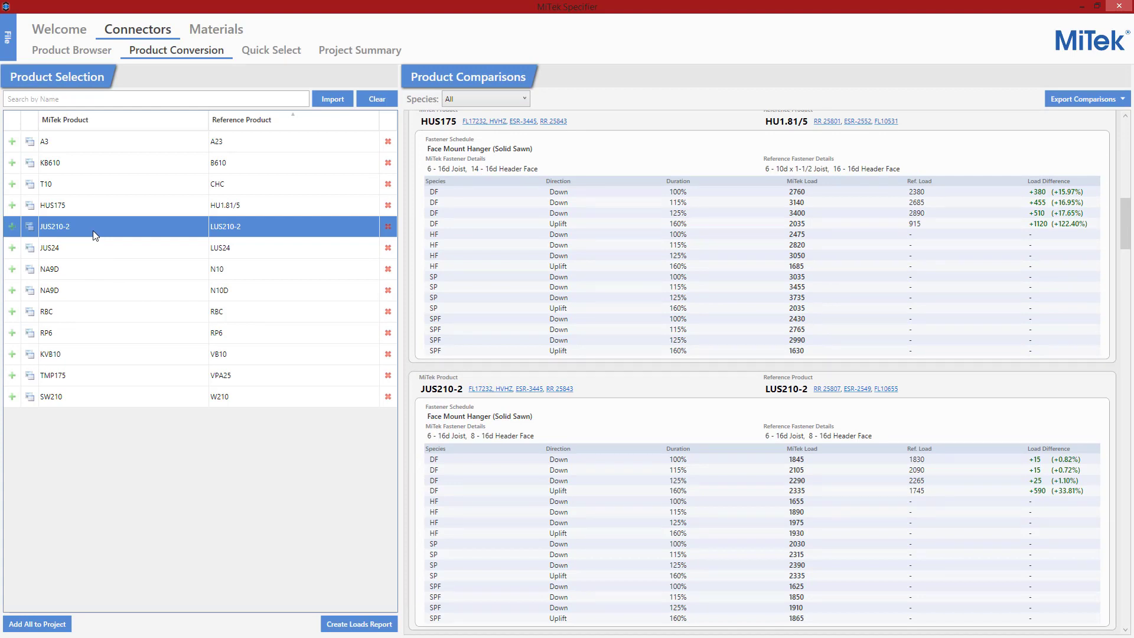
pyautogui.moveTo(186, 524)
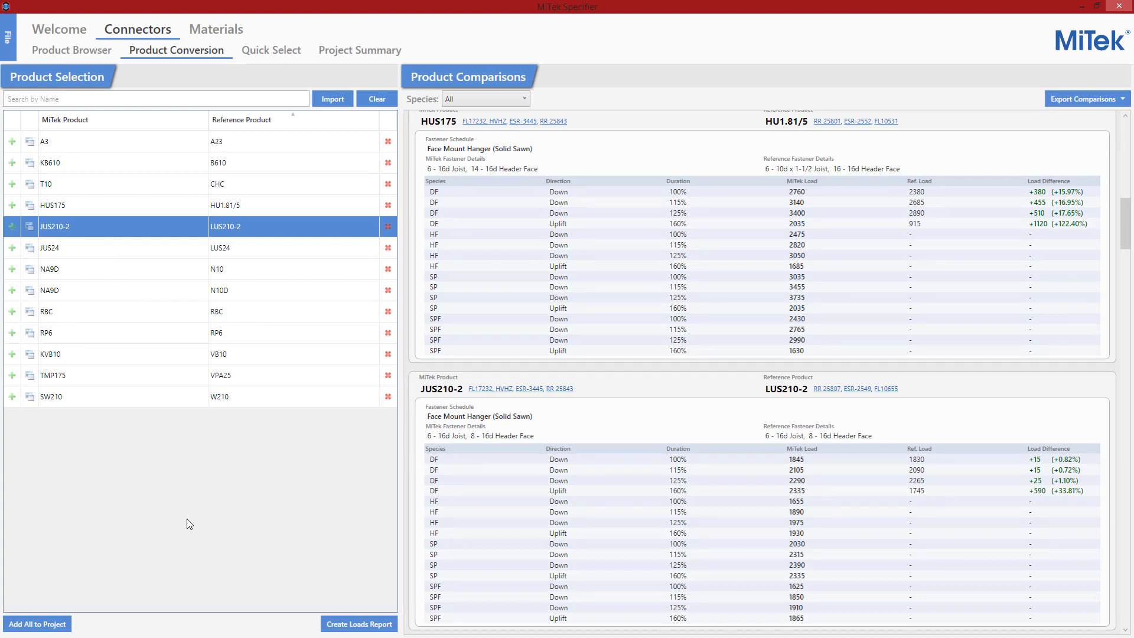
pyautogui.moveTo(359, 624)
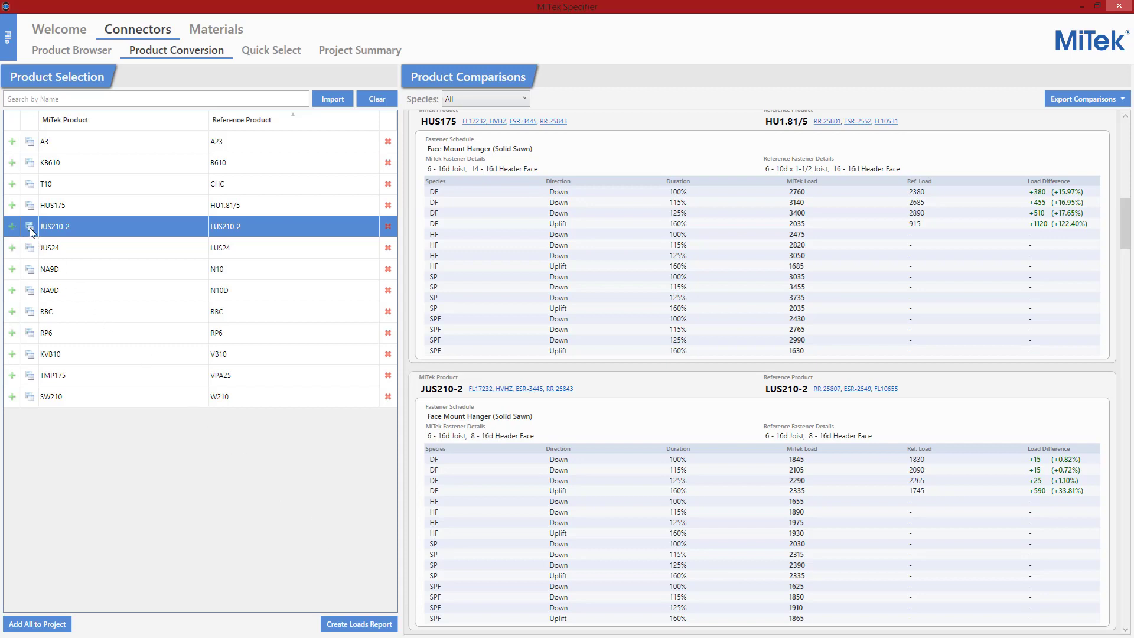
# Review JUS210-2's product details and its installed-on-lumber view.
pyautogui.click(29, 227)
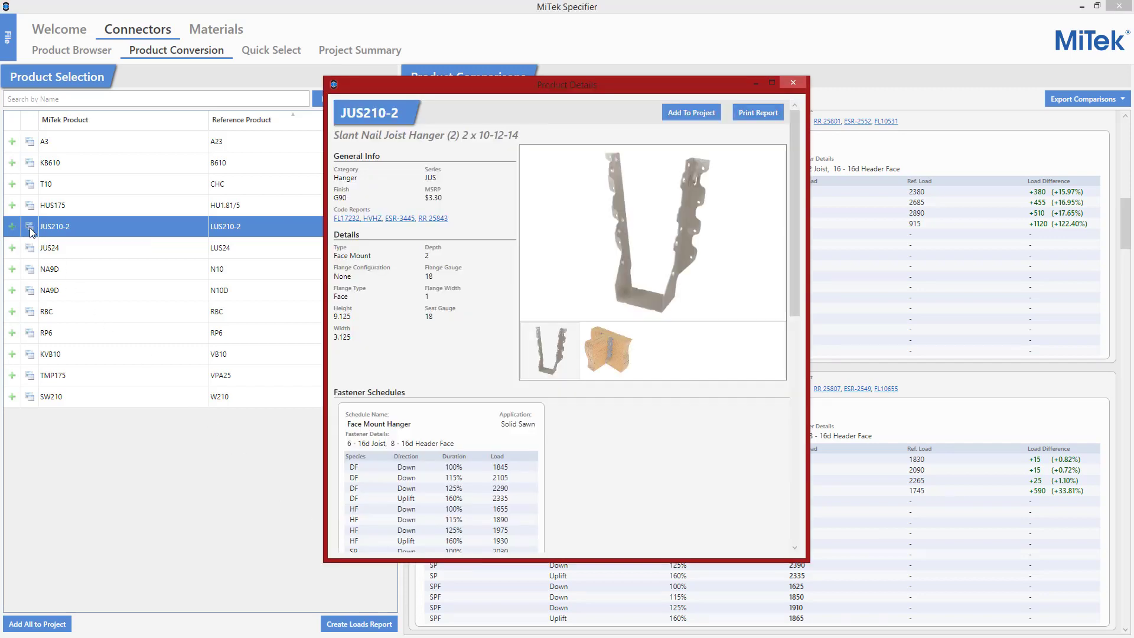
pyautogui.moveTo(436, 317)
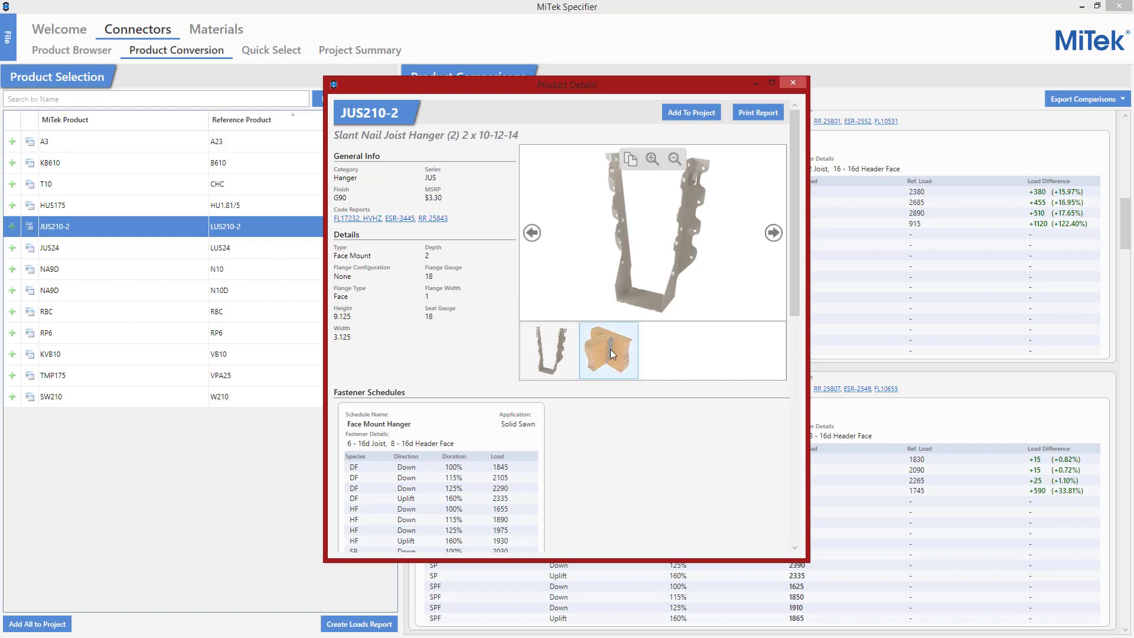
pyautogui.click(608, 351)
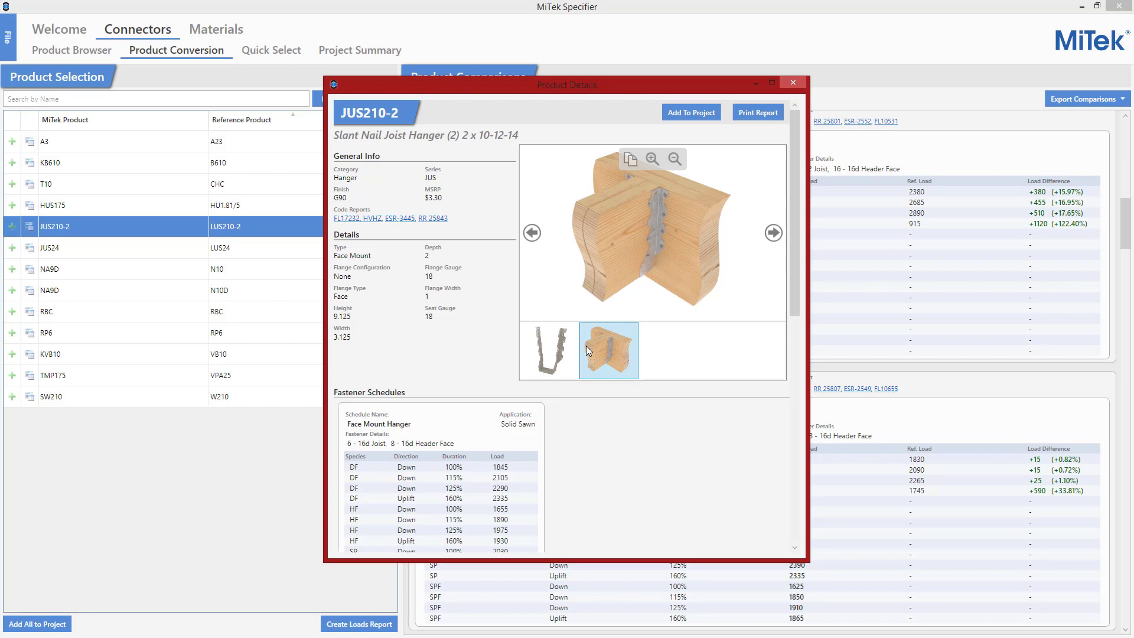
pyautogui.scroll(-3)
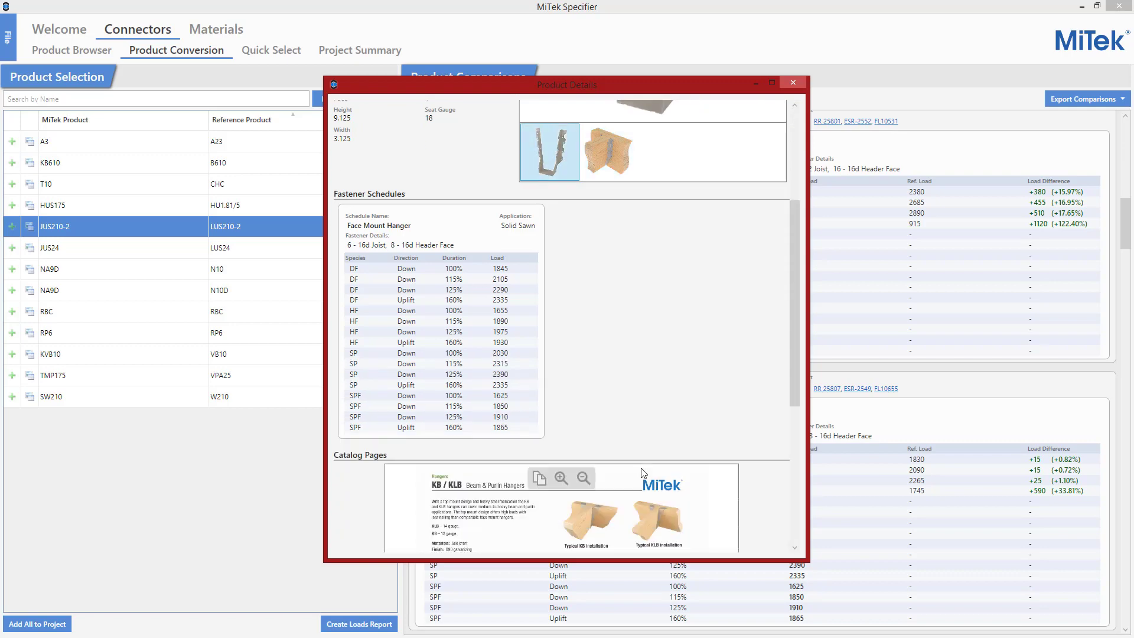
pyautogui.scroll(-3)
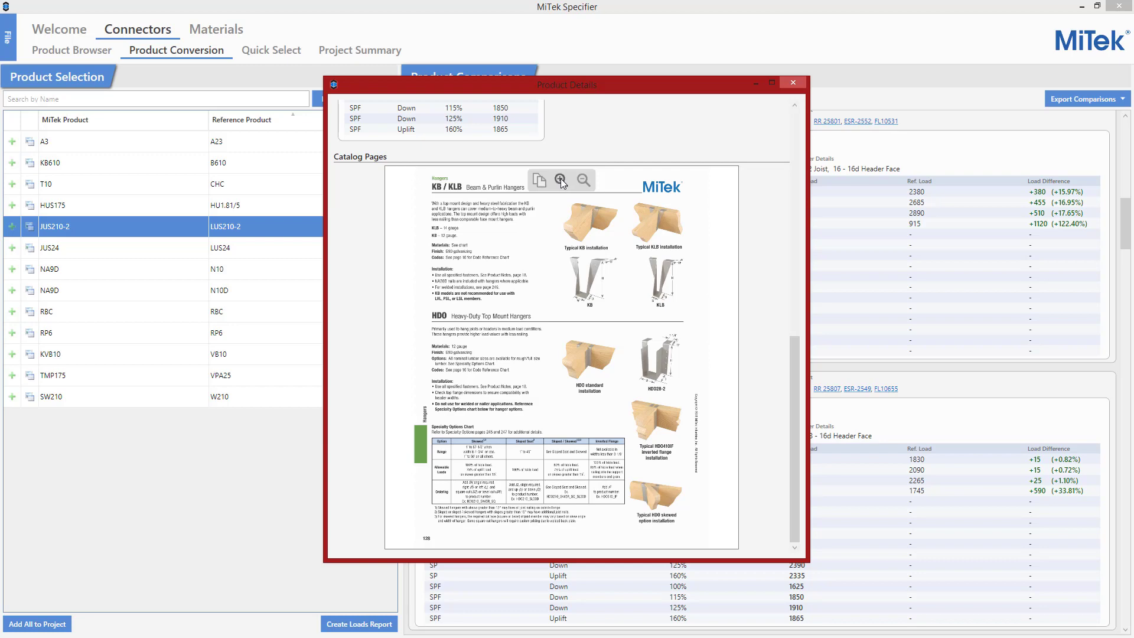
# Enlarge and shrink the JUS210-2 catalogue page, then close its details window.
pyautogui.click(560, 180)
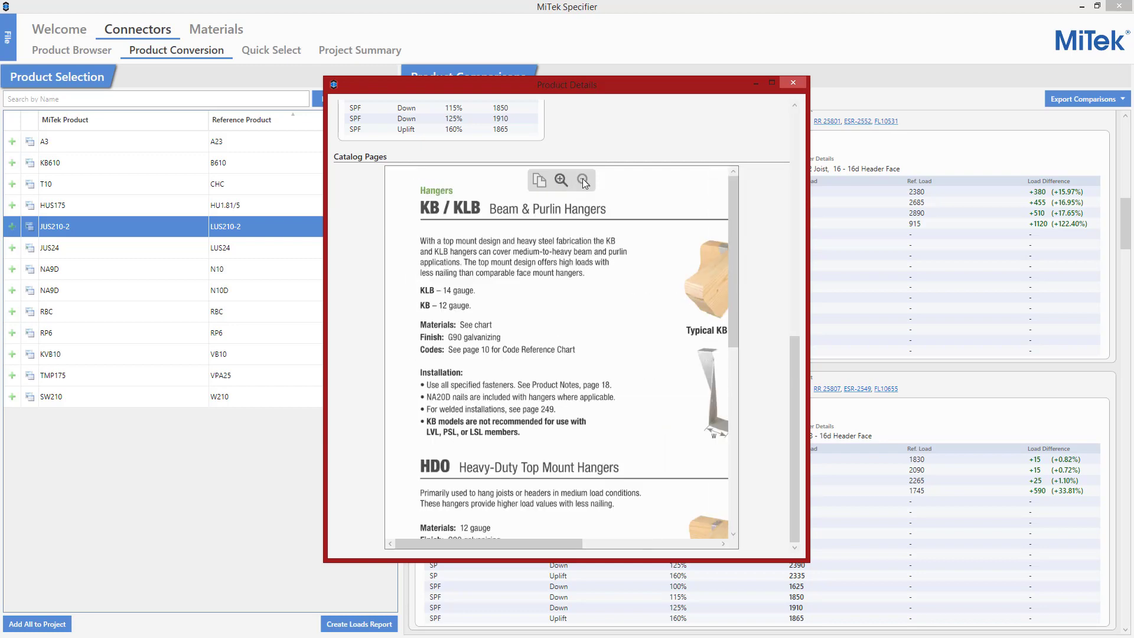
pyautogui.click(582, 180)
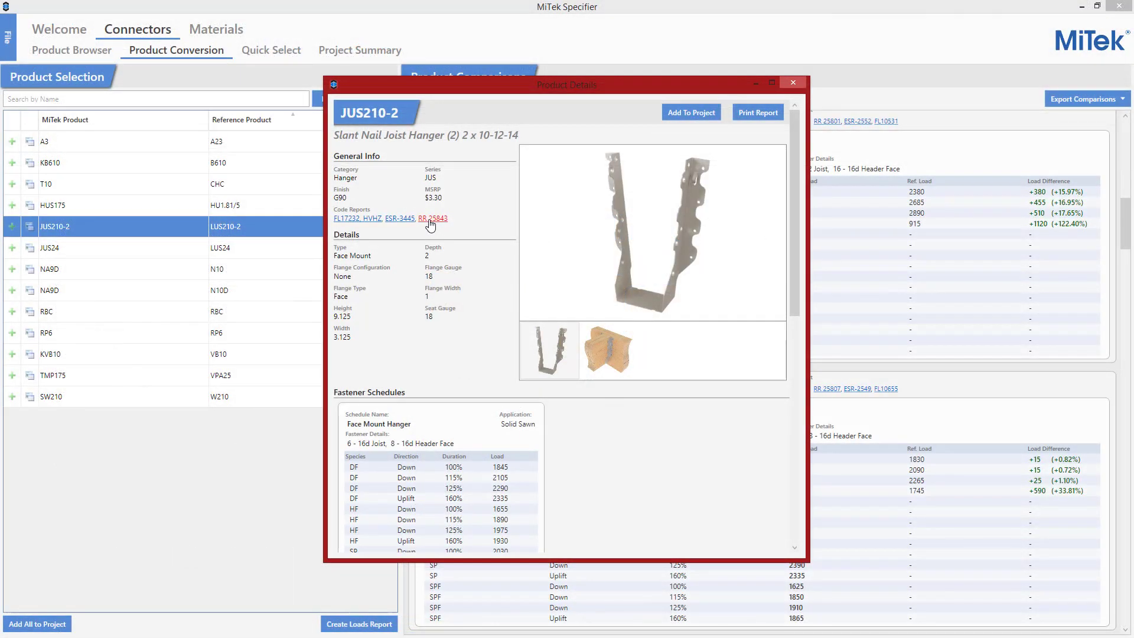
pyautogui.click(399, 219)
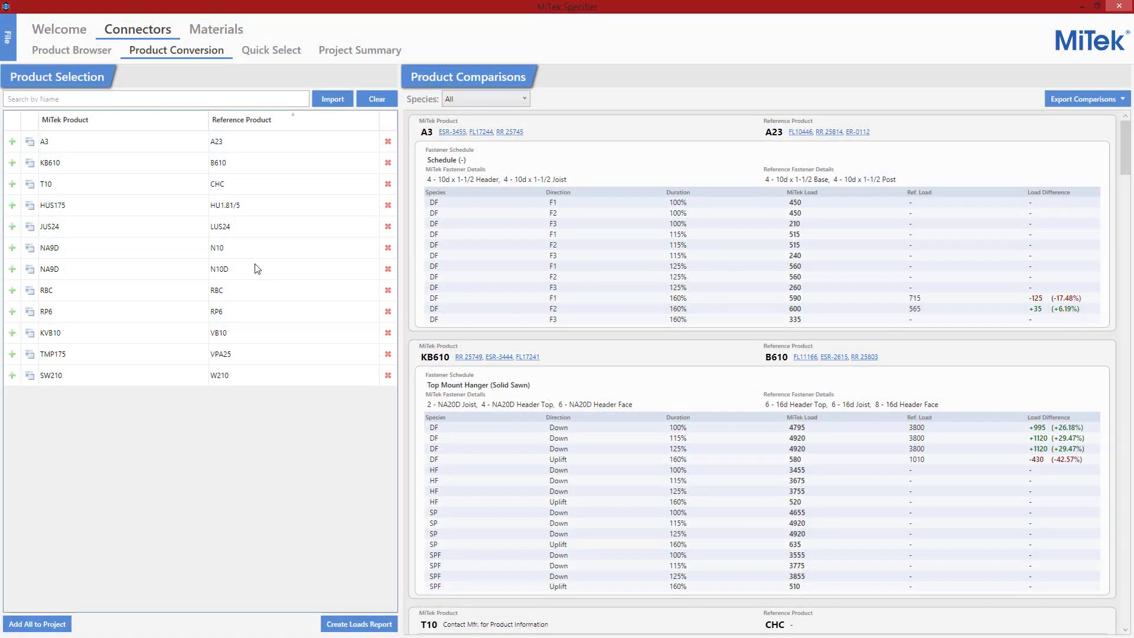
pyautogui.moveTo(36, 624)
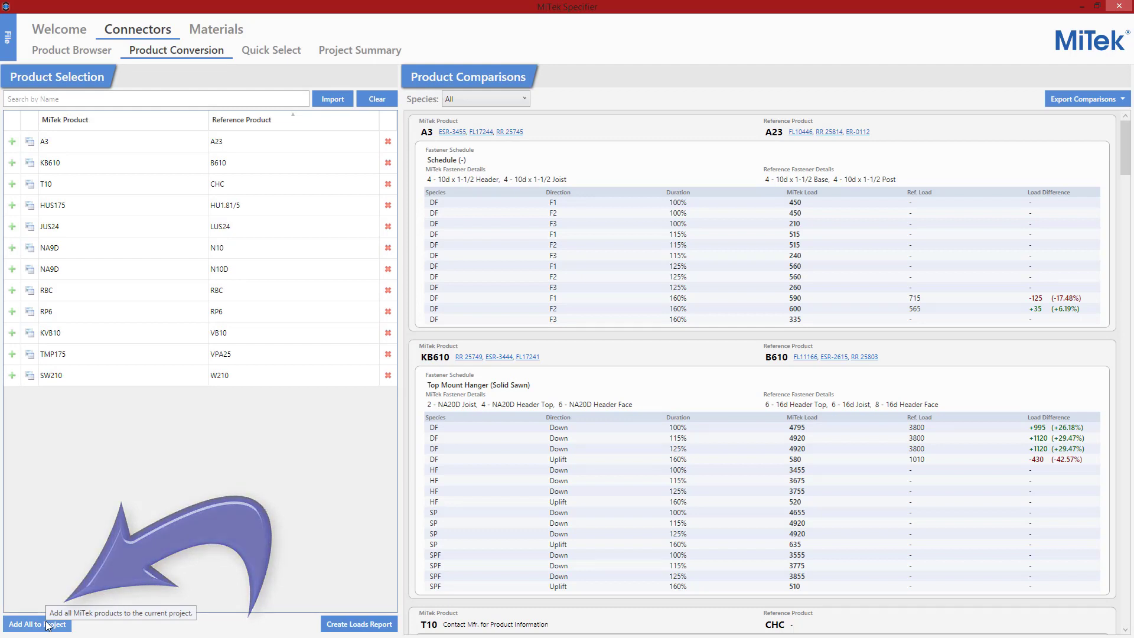
pyautogui.moveTo(23, 230)
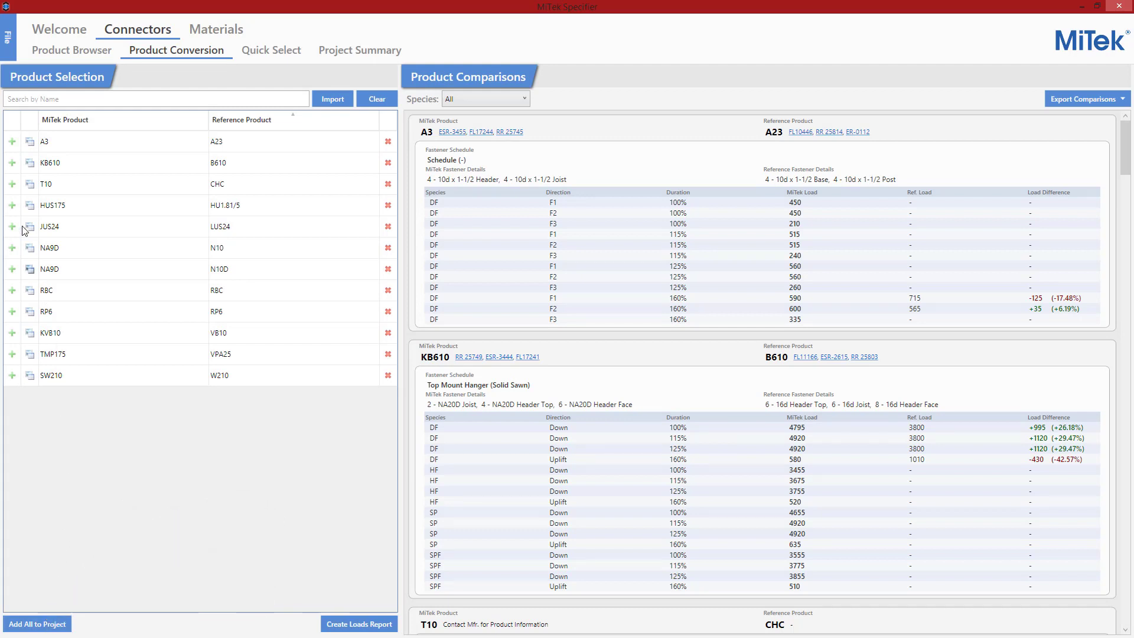
pyautogui.moveTo(11, 209)
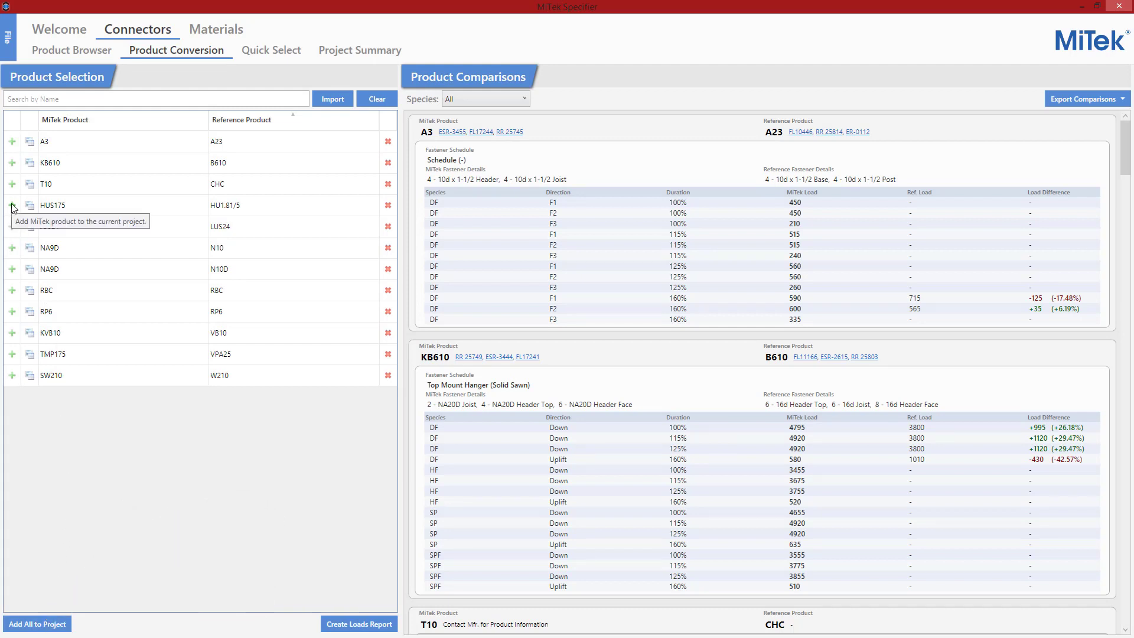
# Clear all products from the selection list and start a batch import.
pyautogui.click(375, 100)
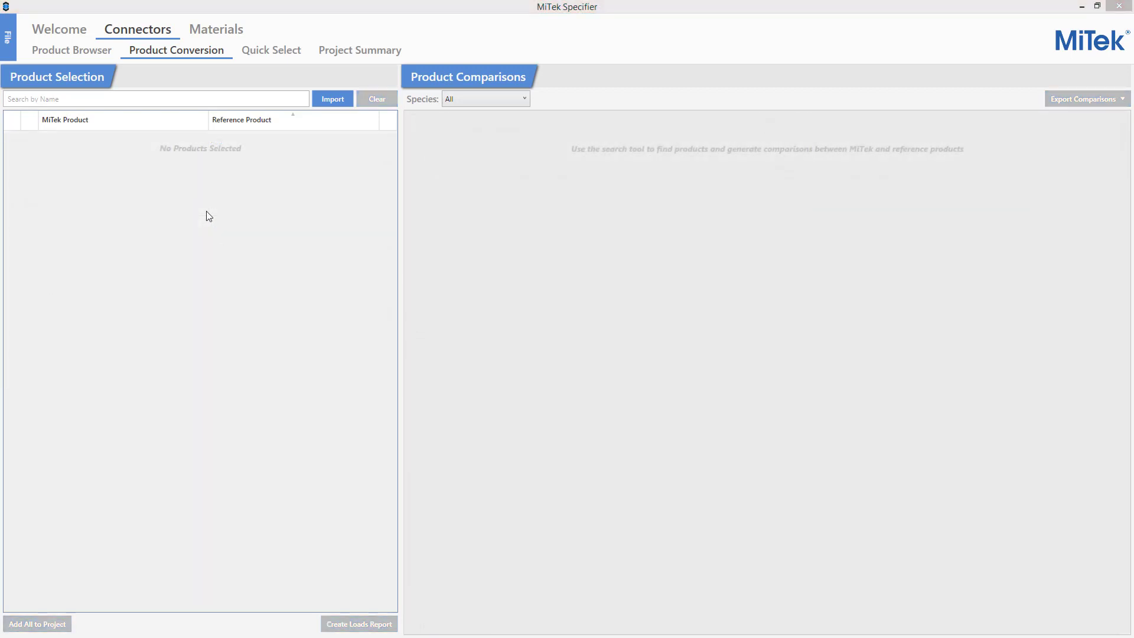
pyautogui.click(332, 100)
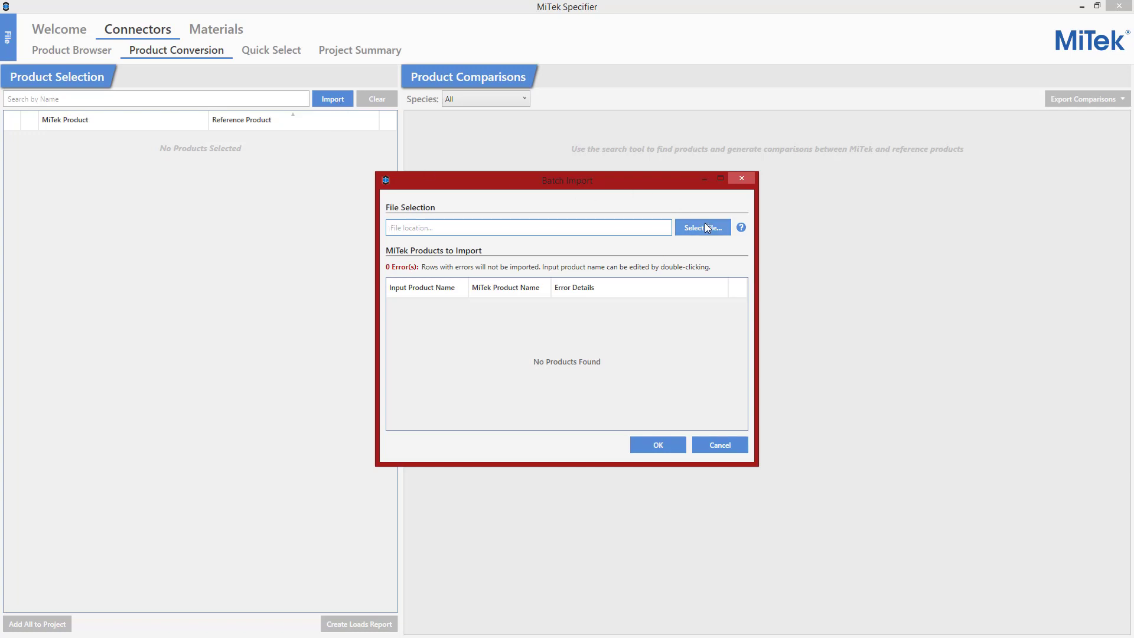
# Load Conversion file.csv into the import and rename the LUS24 entry to LUS24-2.
pyautogui.click(701, 227)
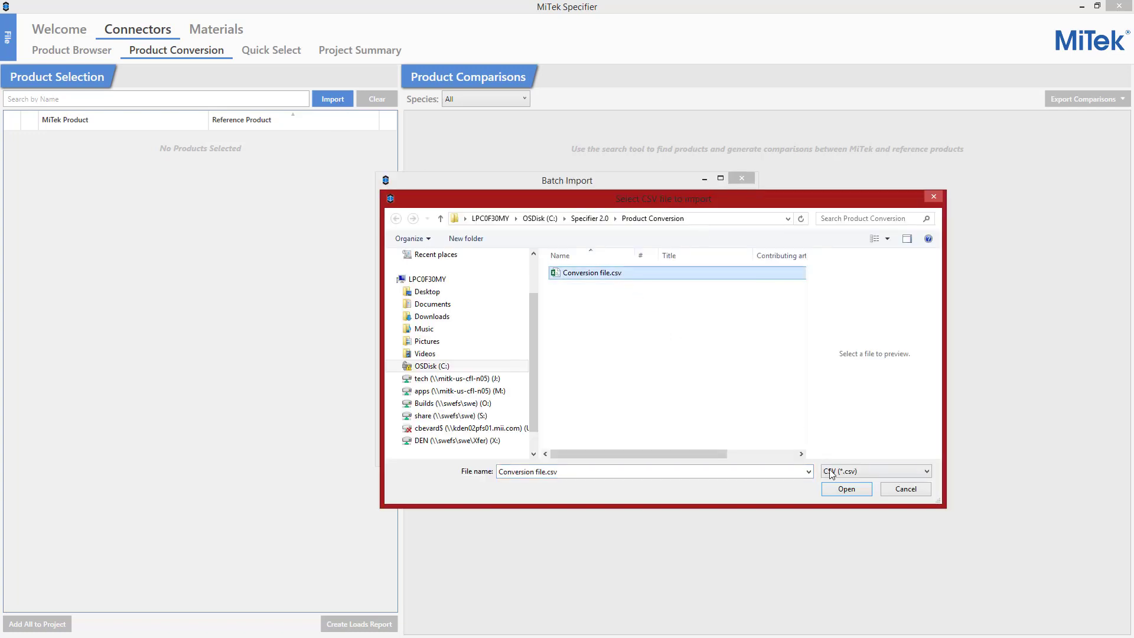
pyautogui.click(843, 488)
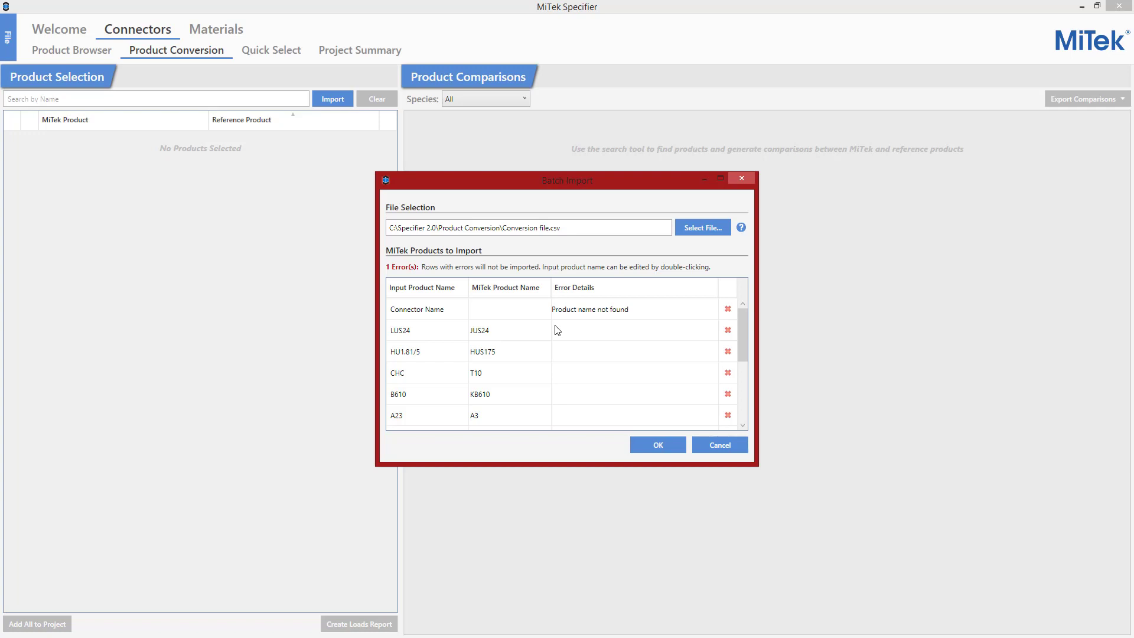
pyautogui.moveTo(449, 286)
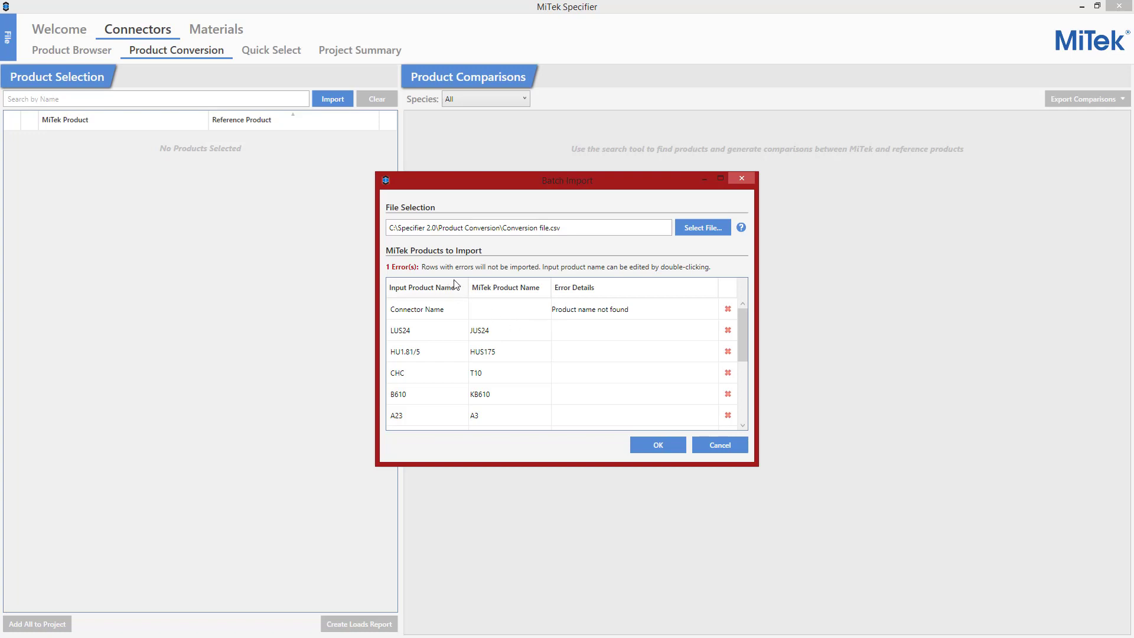
pyautogui.moveTo(415, 339)
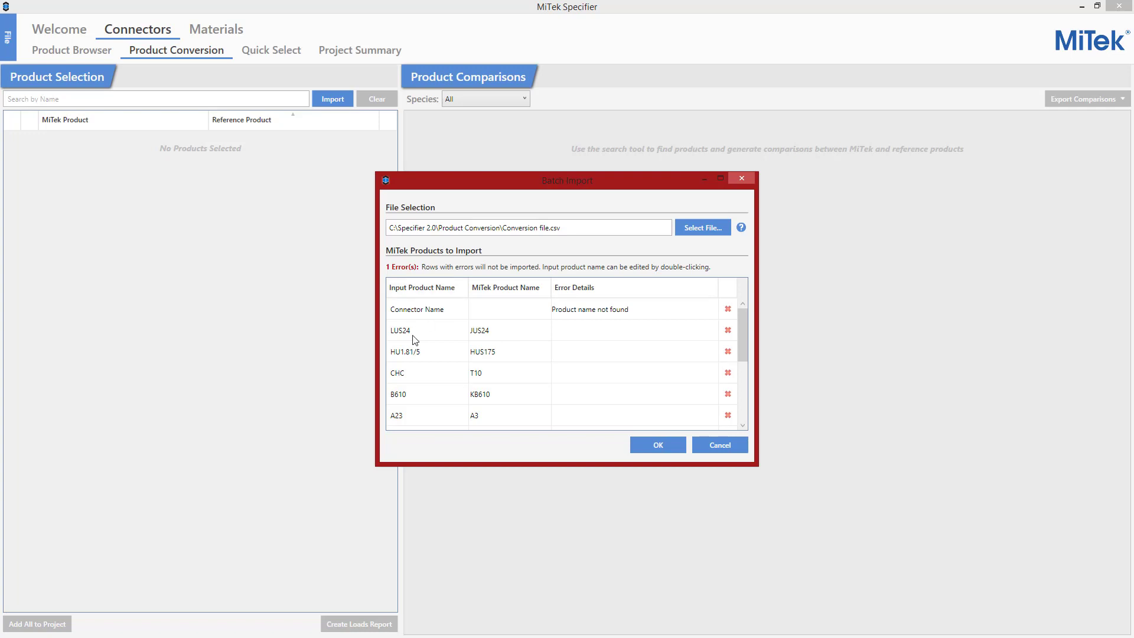
pyautogui.doubleClick(414, 329)
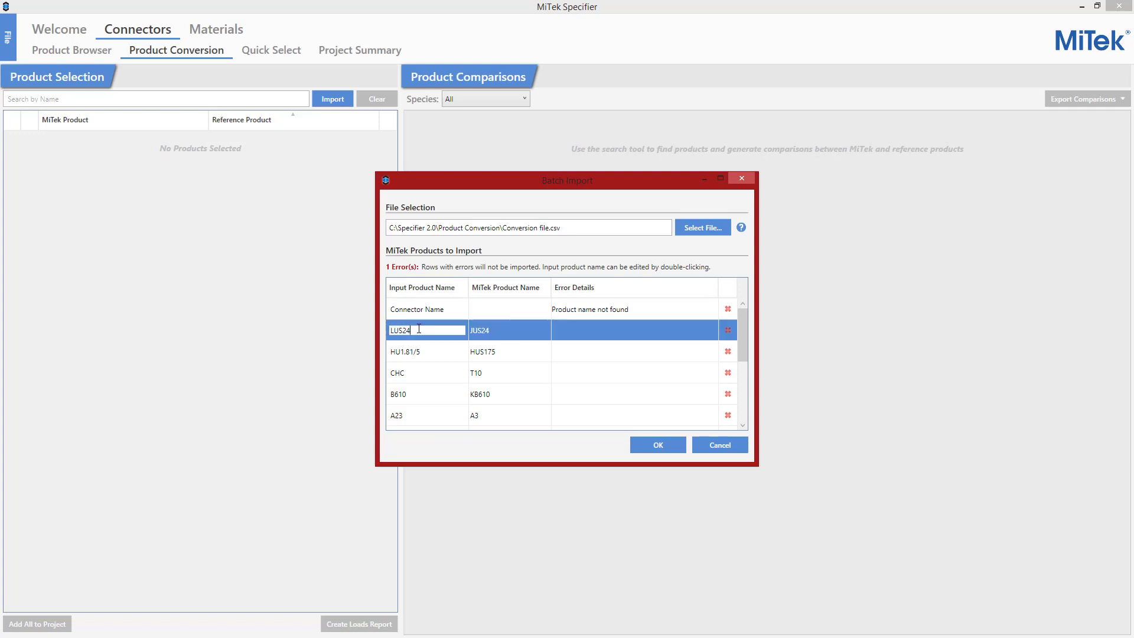
pyautogui.write('-2')
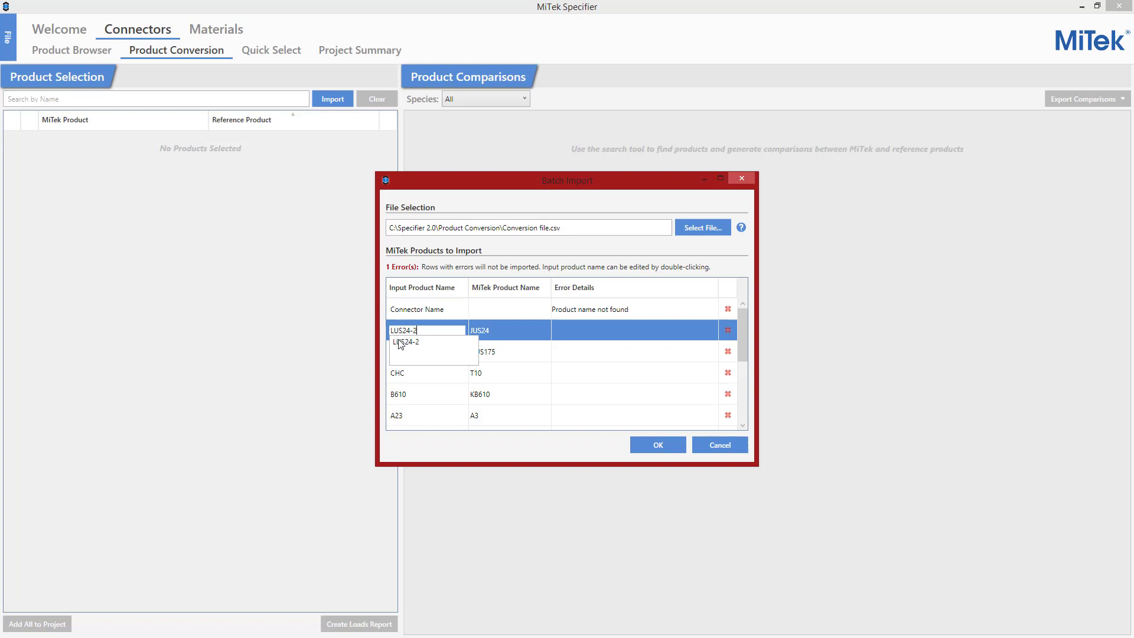
pyautogui.click(426, 372)
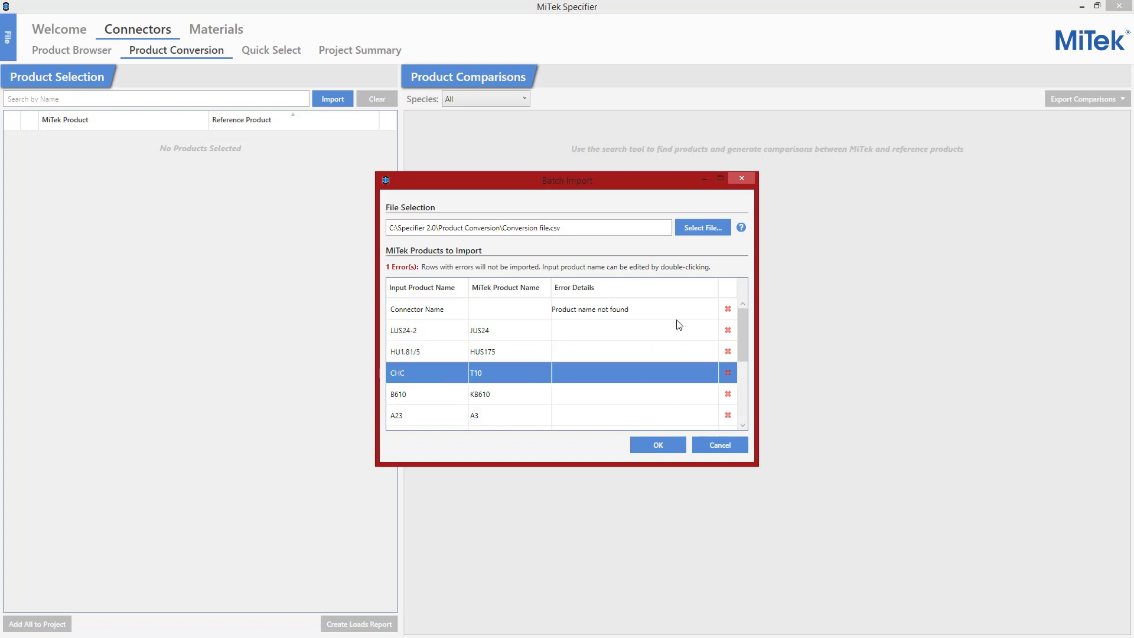
# Drop the erroneous Connector Name row and confirm the import.
pyautogui.click(729, 308)
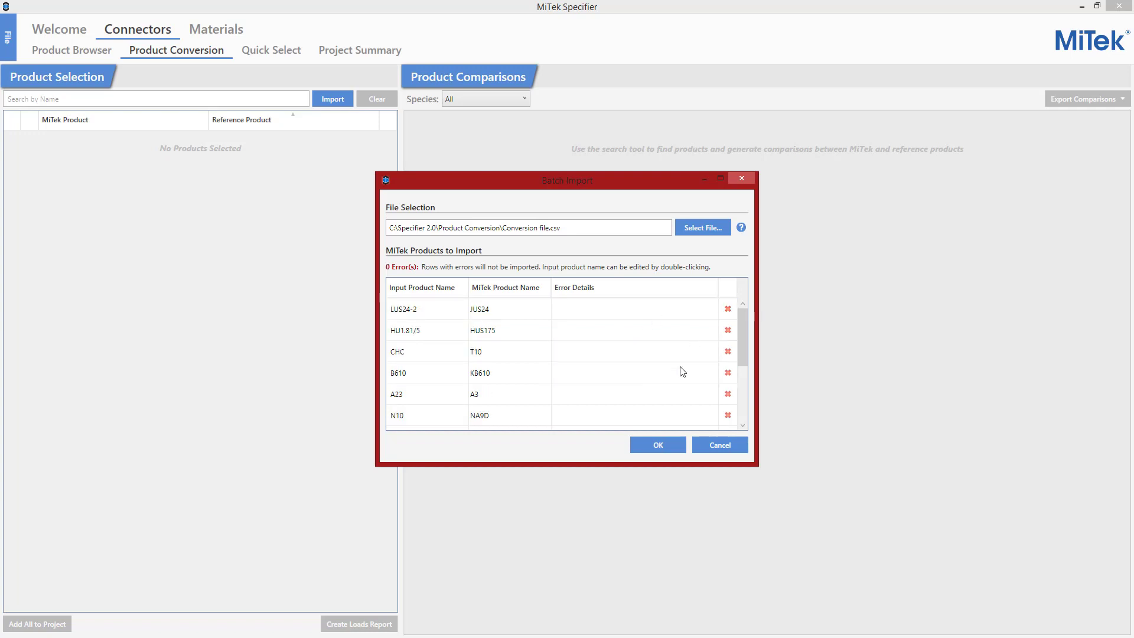
pyautogui.click(655, 446)
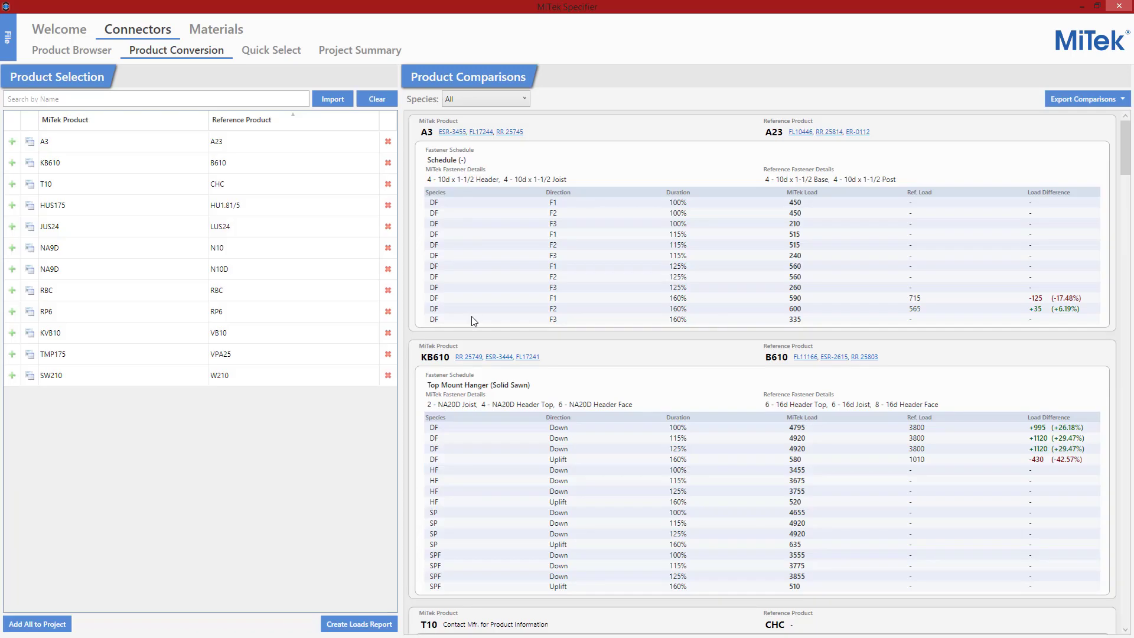
pyautogui.moveTo(375, 99)
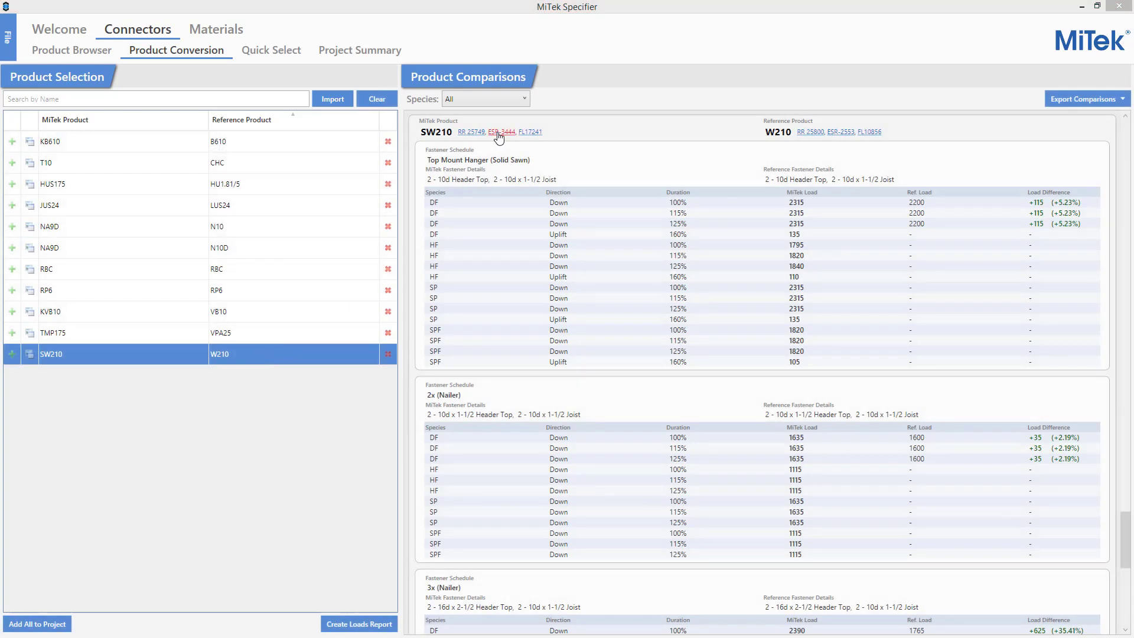
pyautogui.moveTo(512, 136)
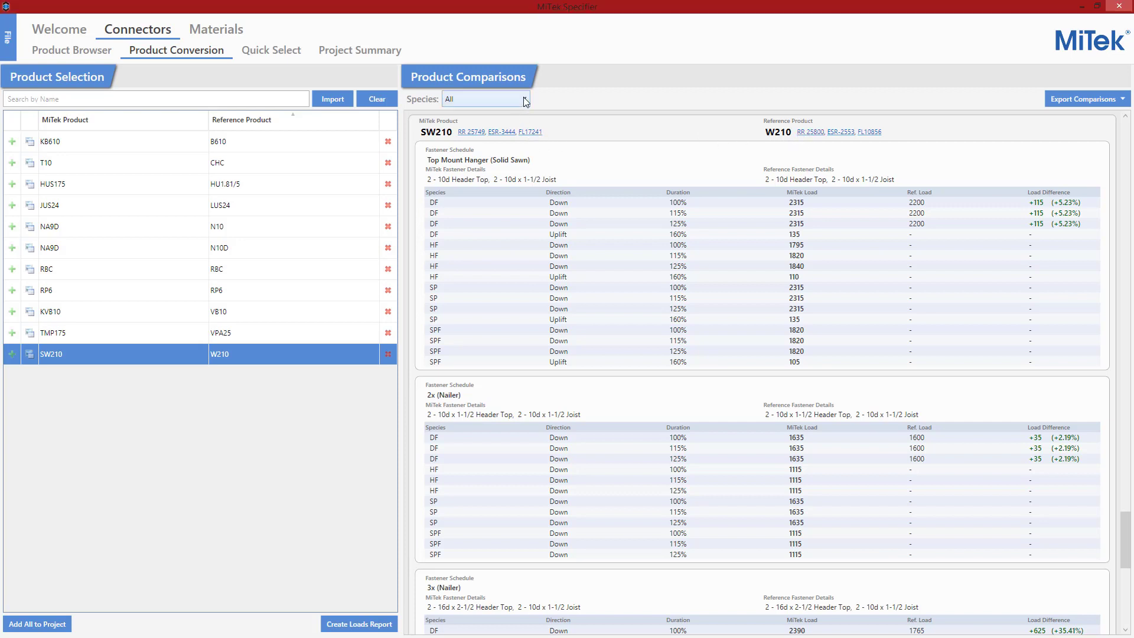
# Filter the load comparisons to DF species and copy the selected products.
pyautogui.click(523, 98)
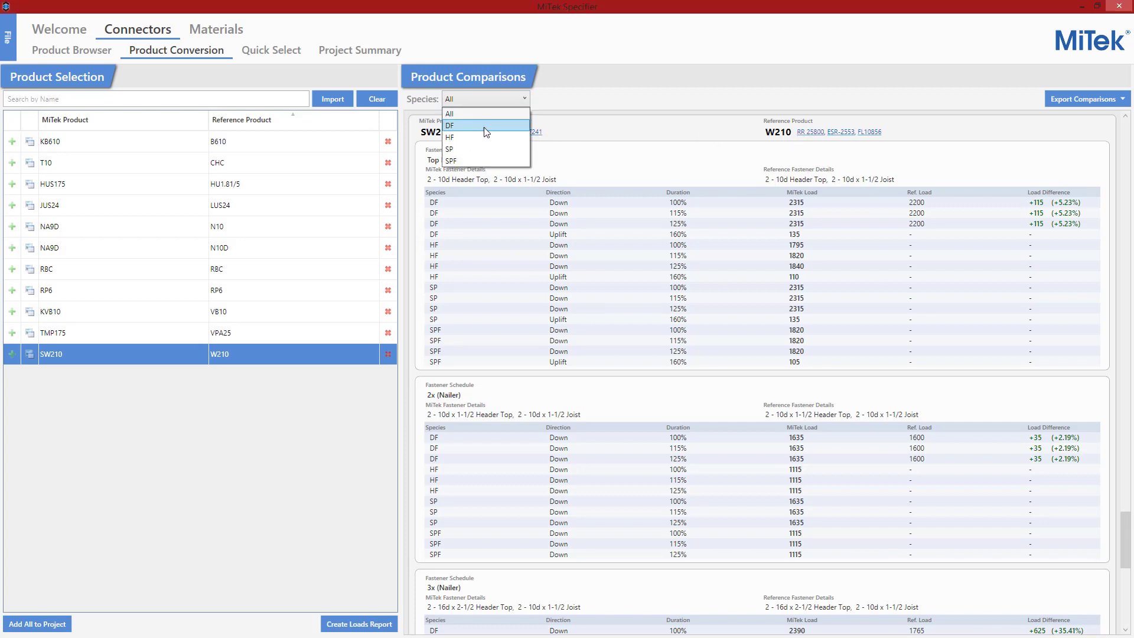
pyautogui.click(449, 125)
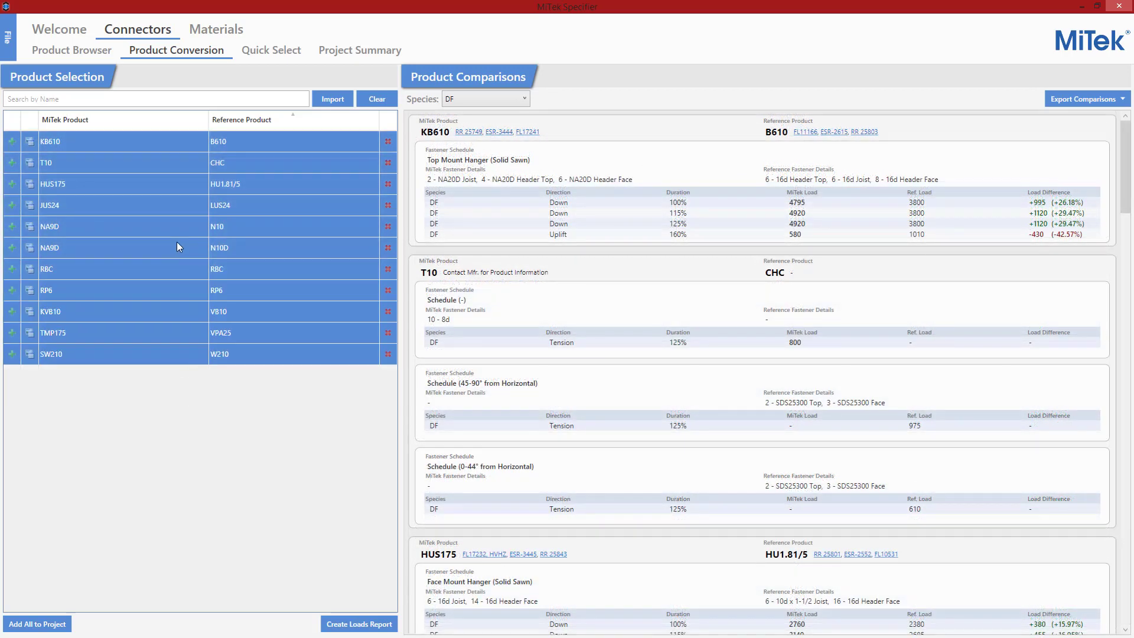
pyautogui.press('ctrl+c')
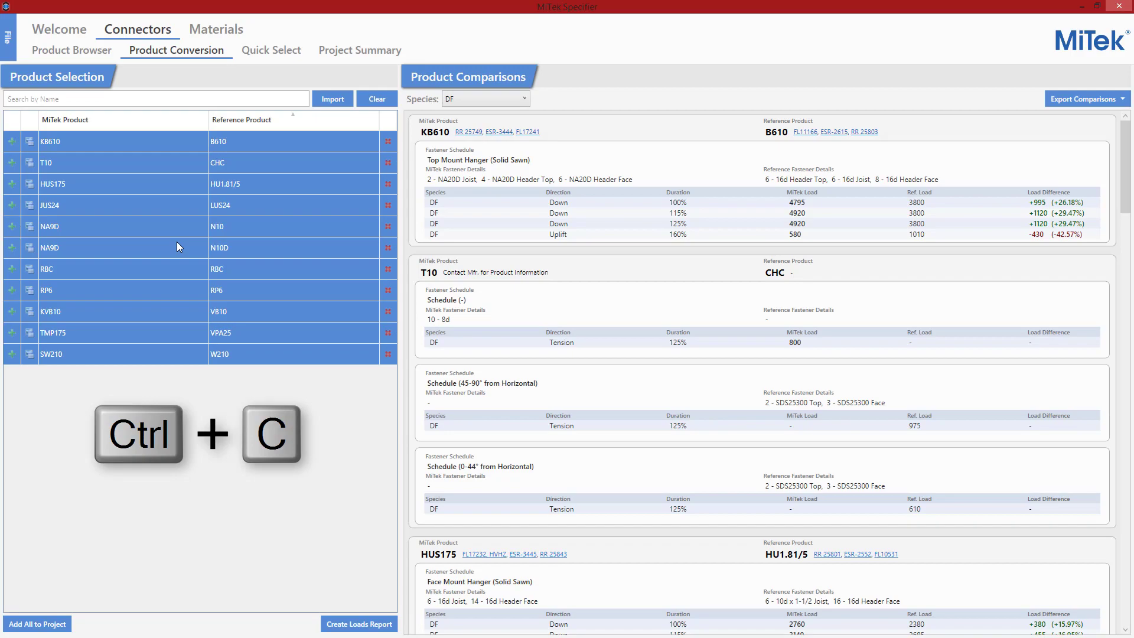